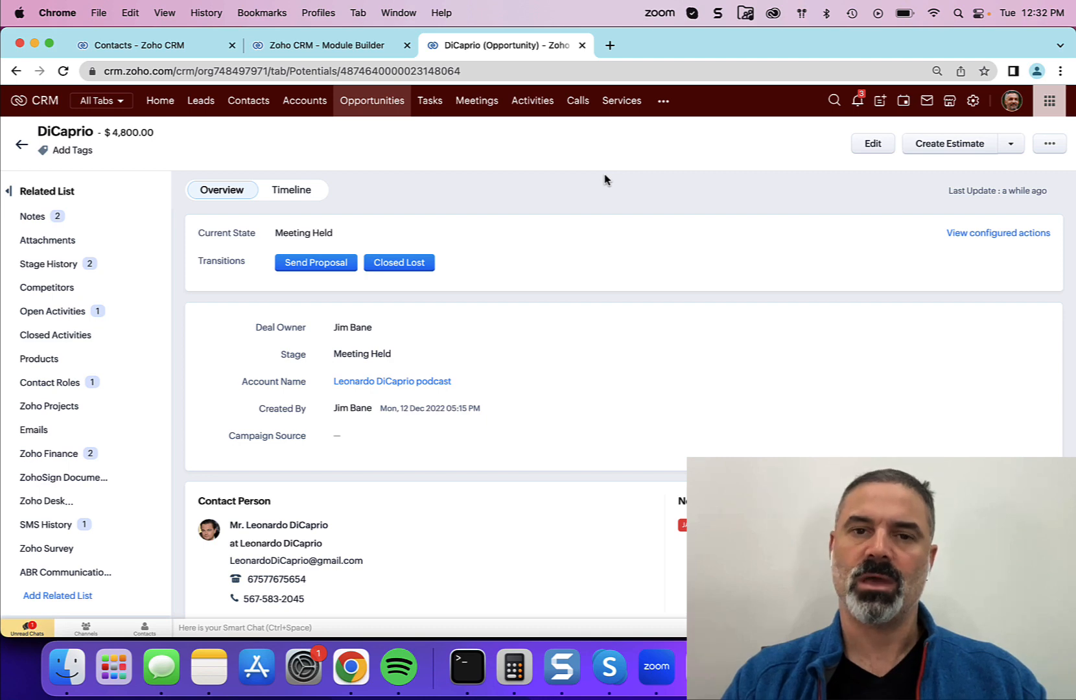
Scroll the DiCaprio deal to its Contact Name, then view the contacts list with Contact Types
{"action": "scroll", "scroll_direction": "down", "scroll_amount": 3}
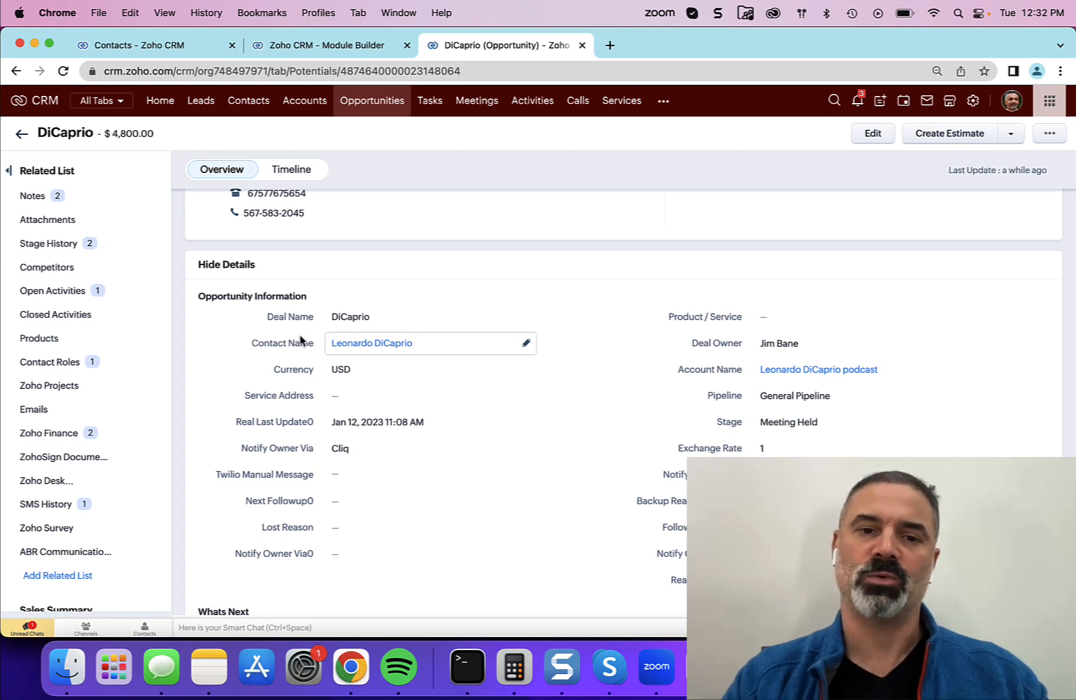
{"action": "mouse_move", "coordinate": [407, 341]}
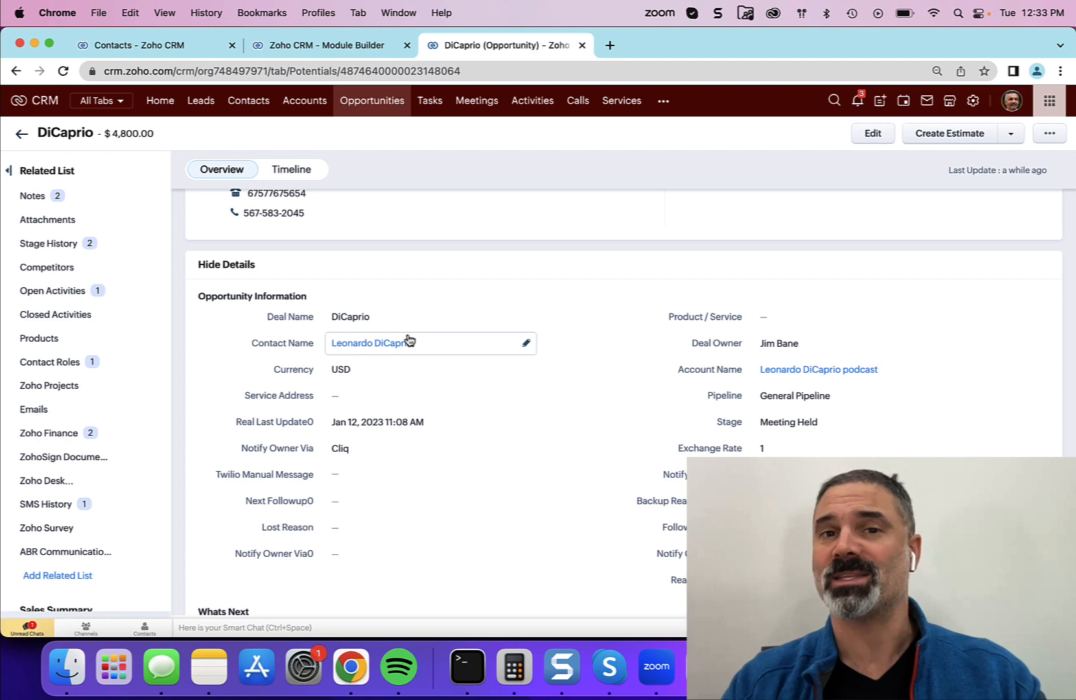
{"action": "left_click", "coordinate": [154, 46]}
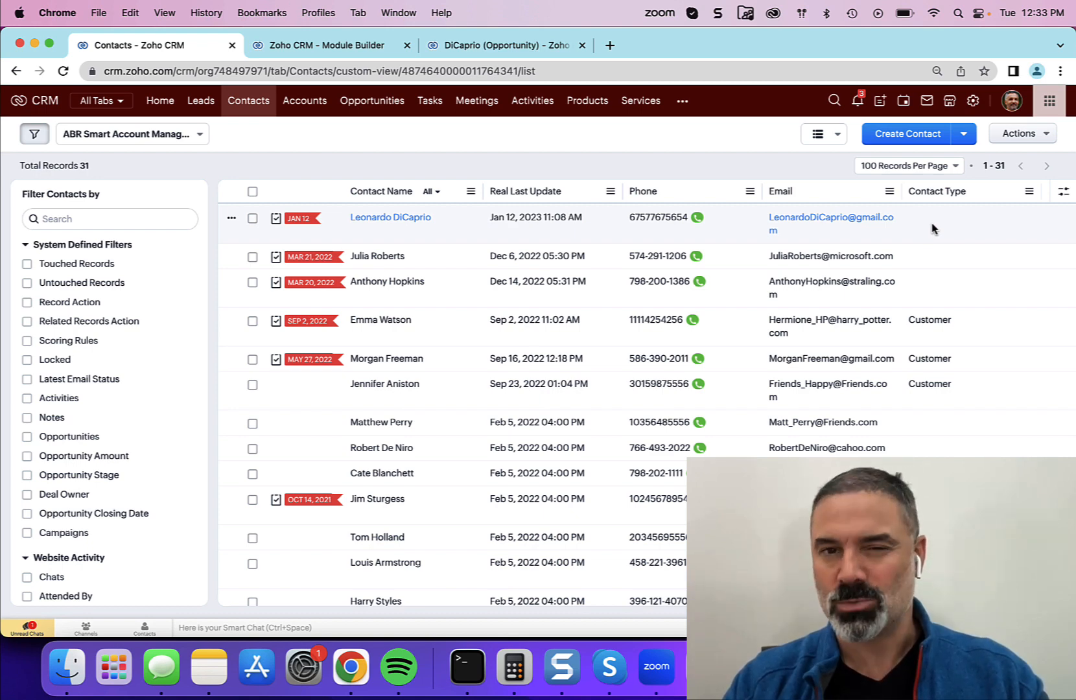
Check the Opportunities layout editor, then return to the DiCaprio opportunity record
{"action": "left_click", "coordinate": [329, 45]}
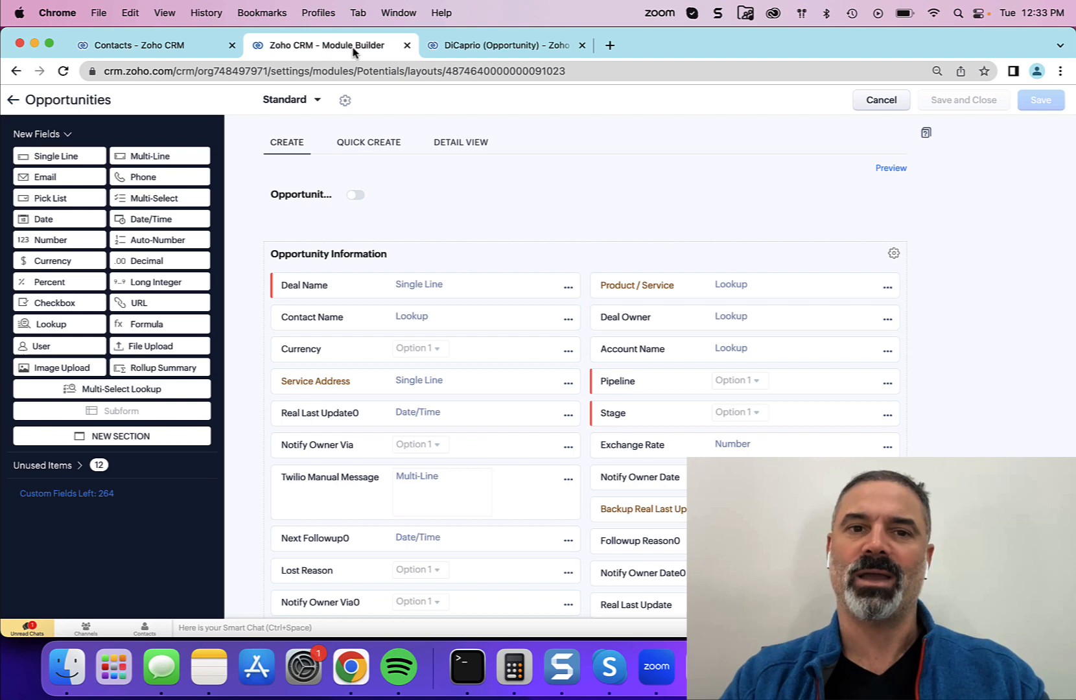
{"action": "left_click", "coordinate": [501, 46]}
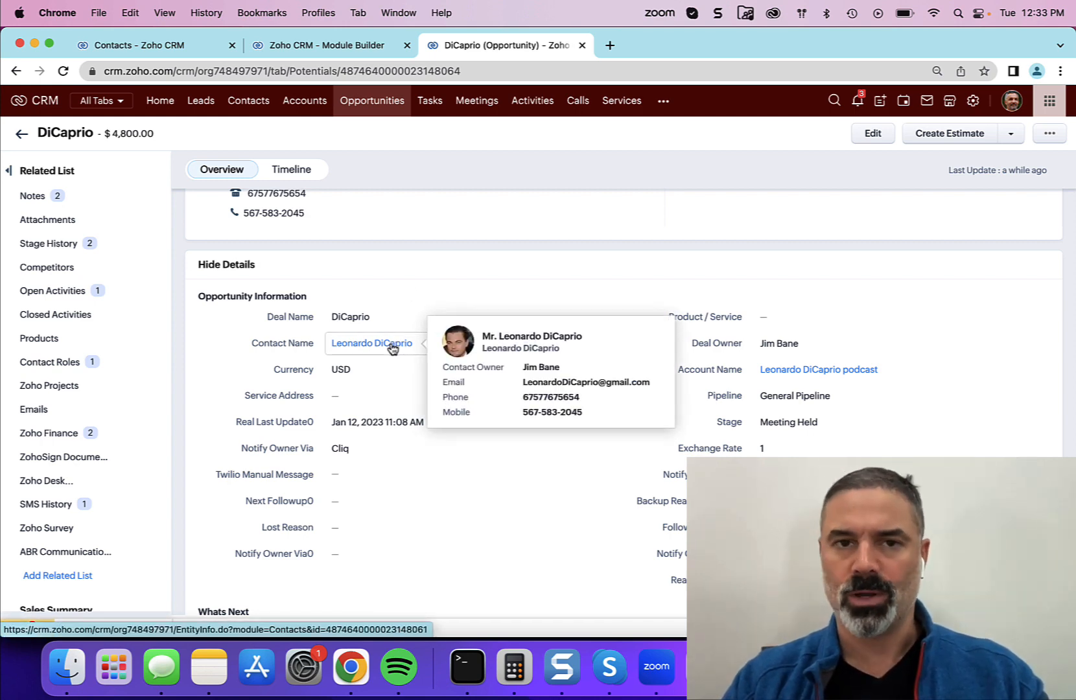
{"action": "mouse_move", "coordinate": [409, 130]}
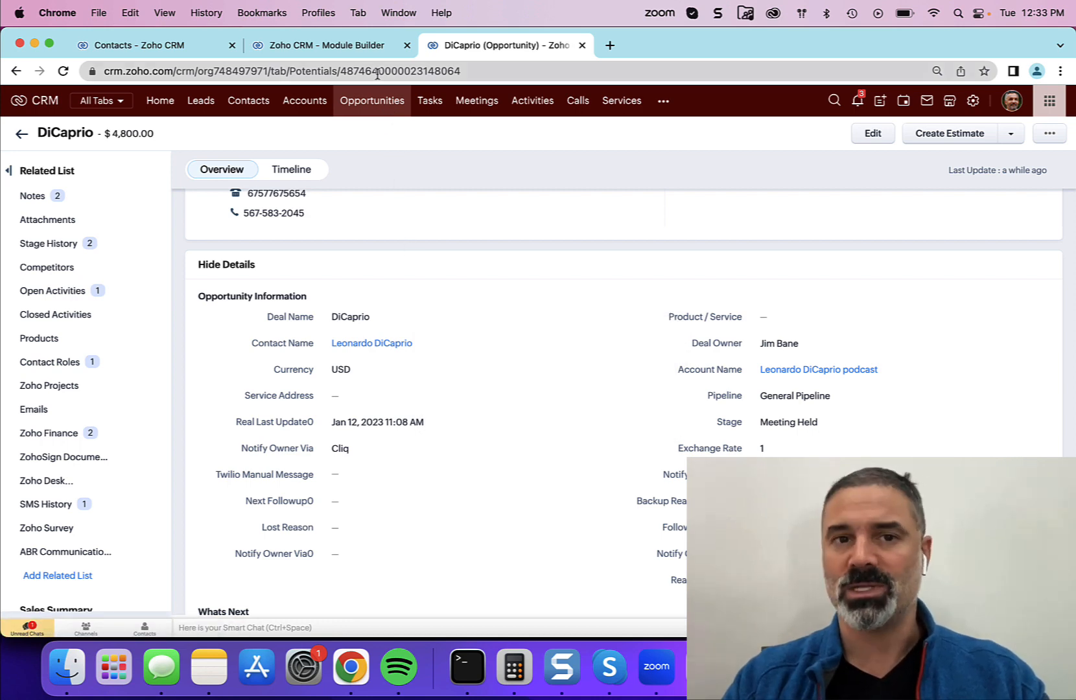
In Module Builder, open Edit Properties for the Contact Name lookup field
{"action": "left_click", "coordinate": [328, 46]}
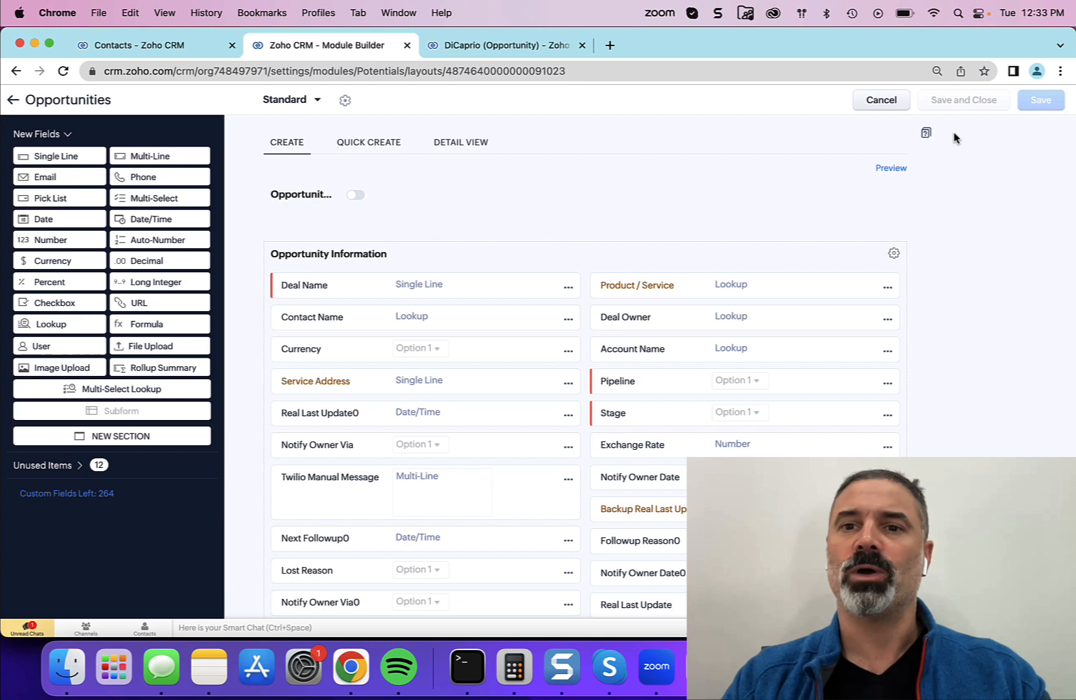
{"action": "mouse_move", "coordinate": [864, 198]}
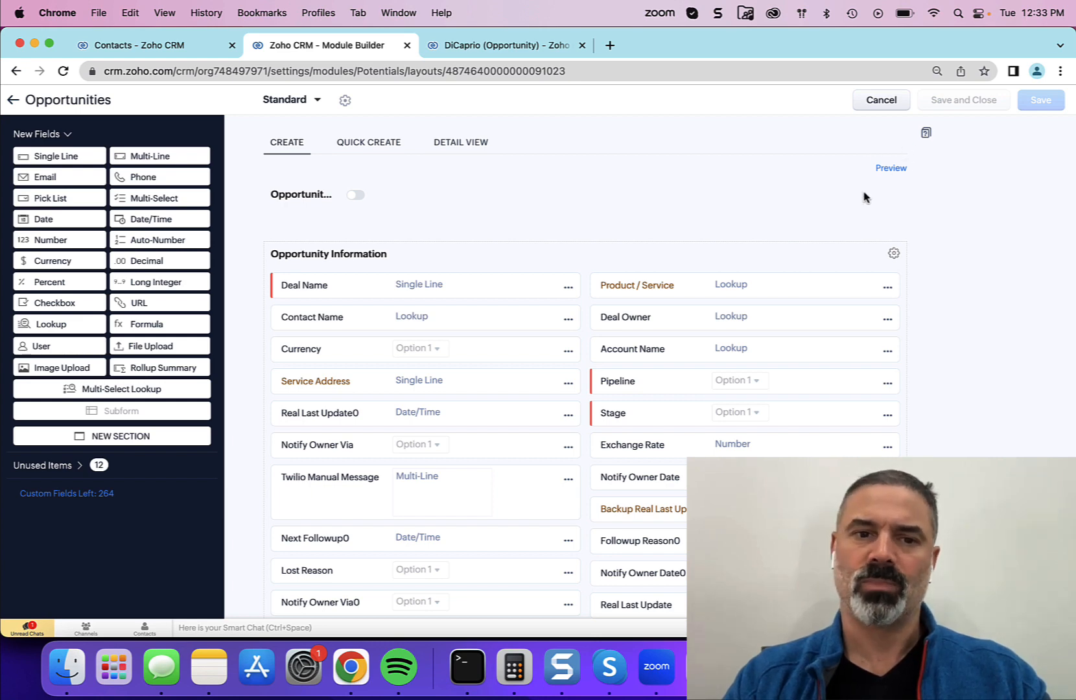
{"action": "mouse_move", "coordinate": [436, 316]}
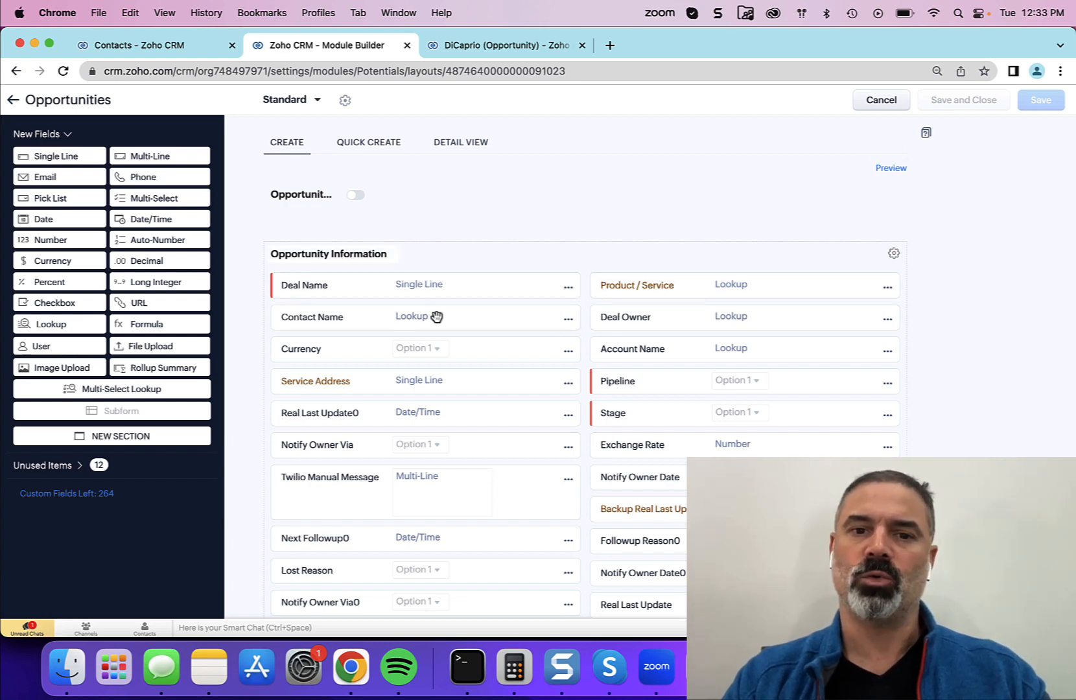
{"action": "mouse_move", "coordinate": [569, 318]}
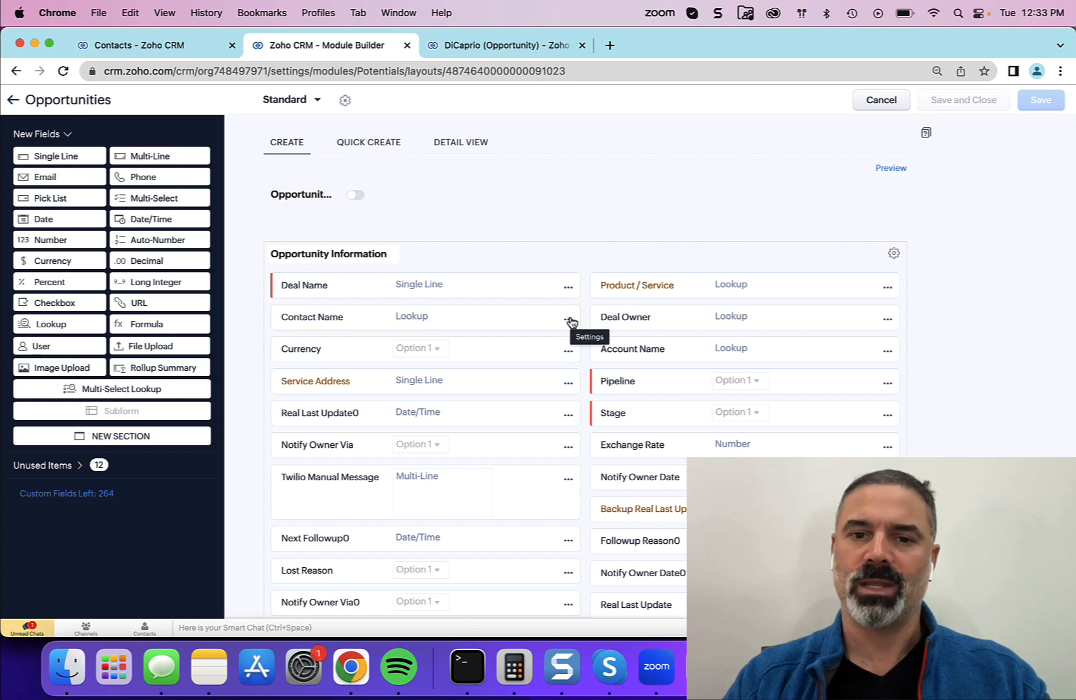
{"action": "left_click", "coordinate": [568, 319]}
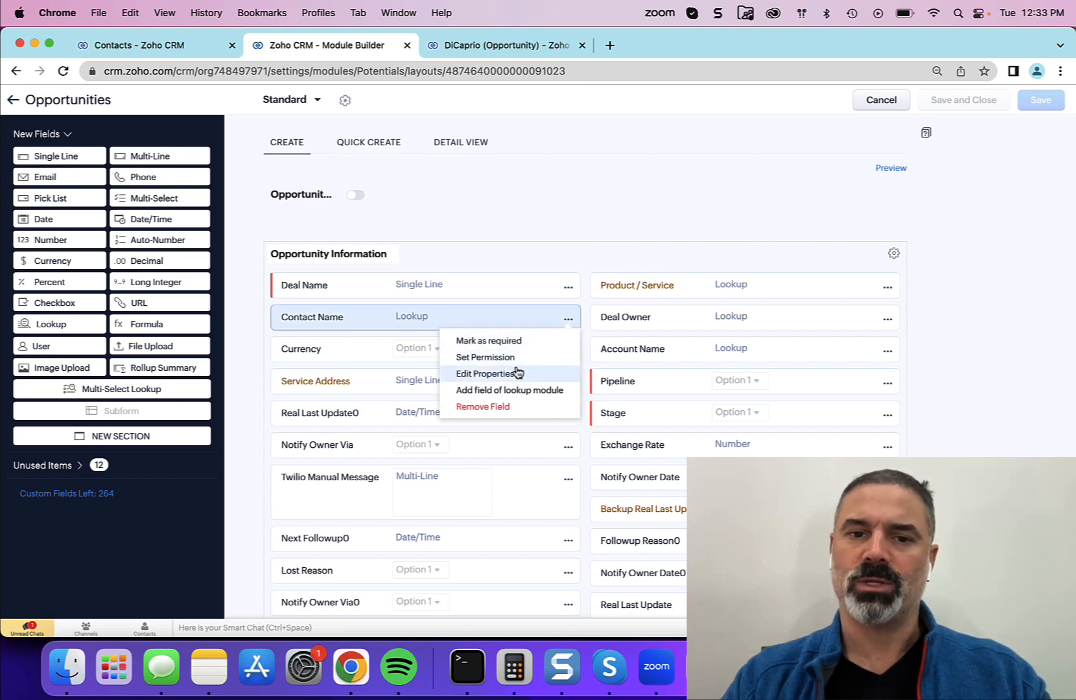
{"action": "left_click", "coordinate": [488, 373]}
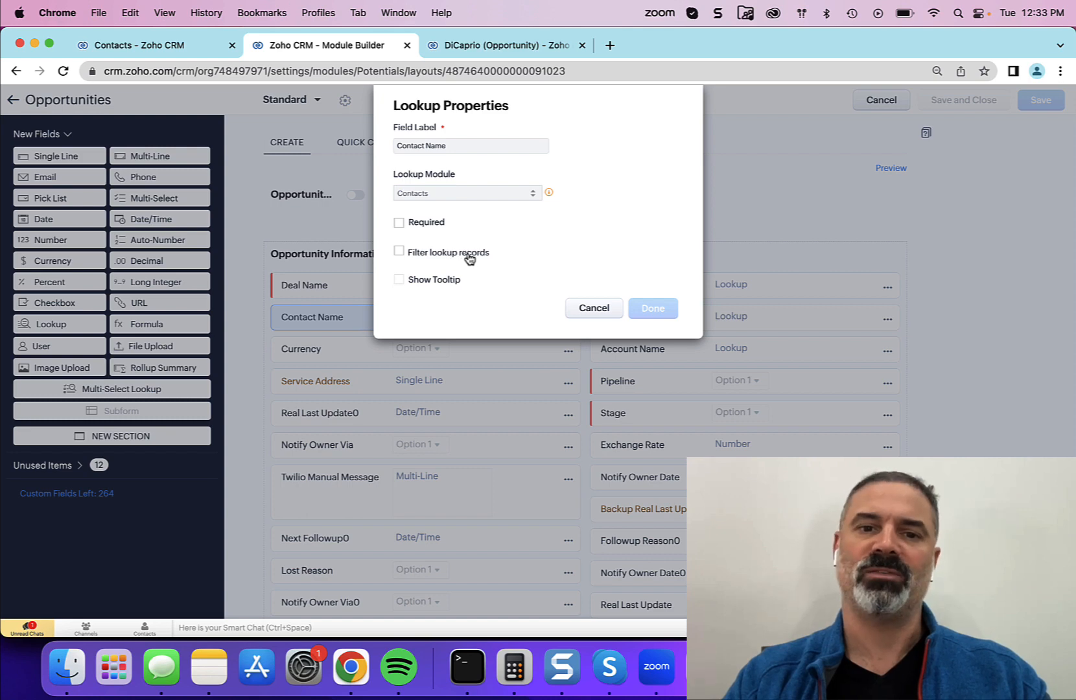
Enable Filter lookup records with Contact Type is Customer, confirm, and save the Opportunities layout
{"action": "left_click", "coordinate": [399, 251]}
{"action": "type", "text": "t"}
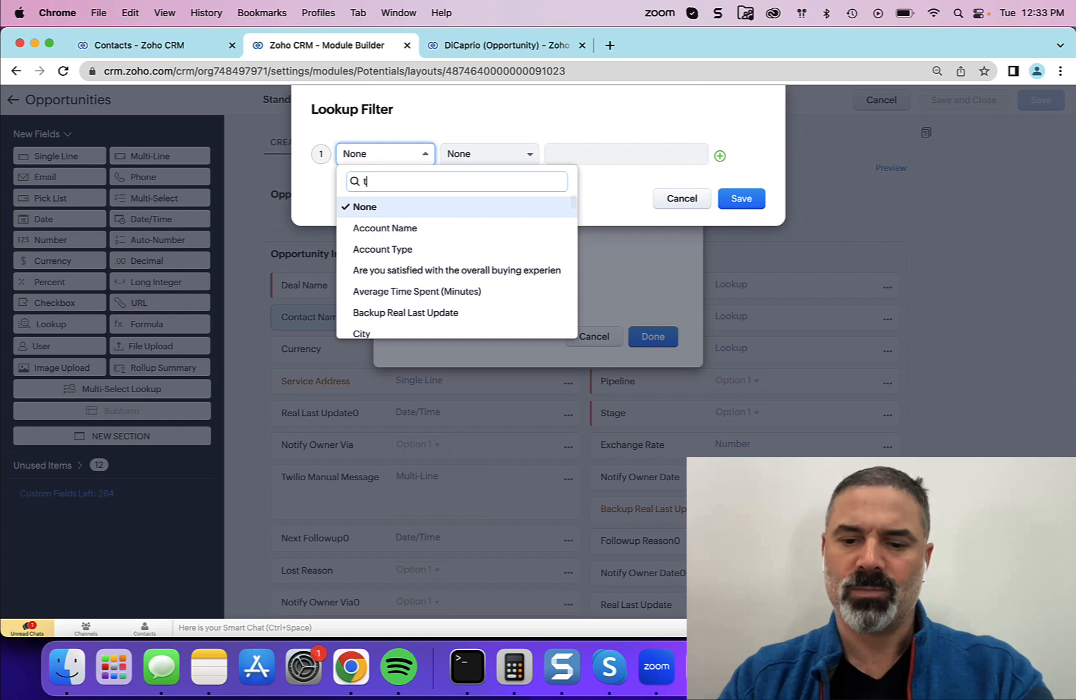
{"action": "type", "text": "yp"}
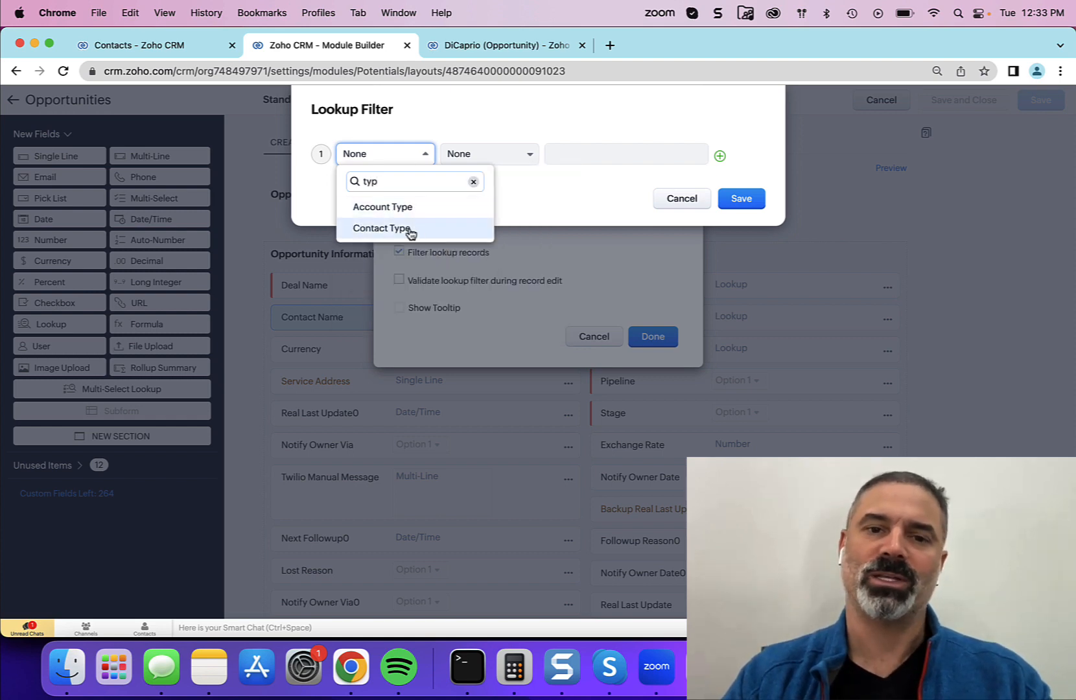
{"action": "left_click", "coordinate": [382, 228]}
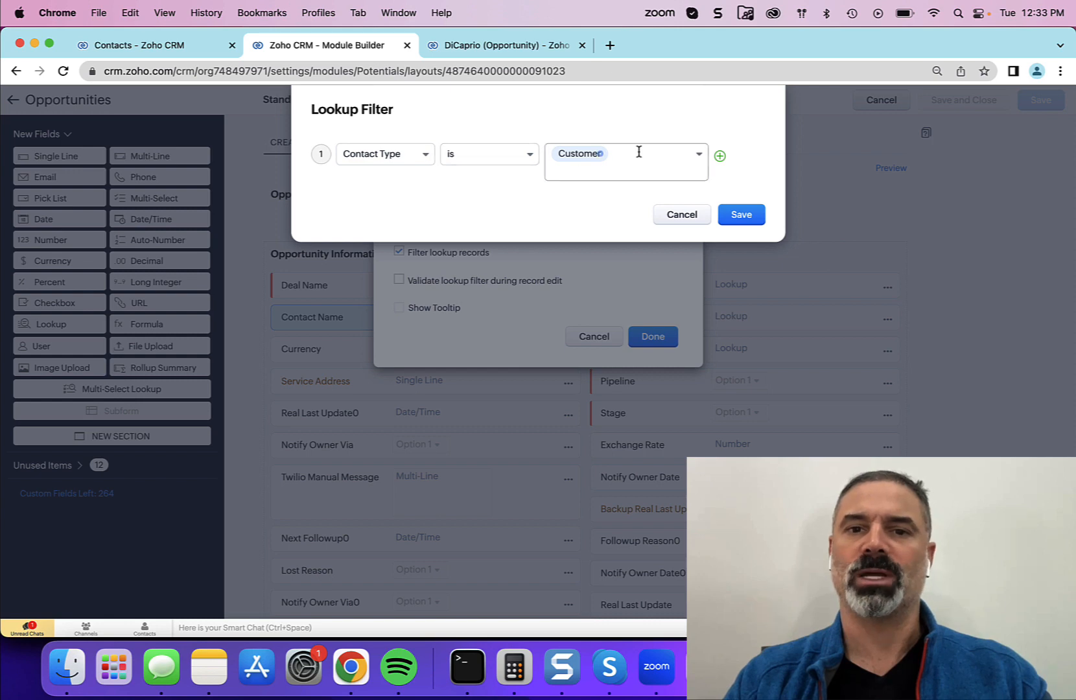
{"action": "left_click", "coordinate": [739, 214]}
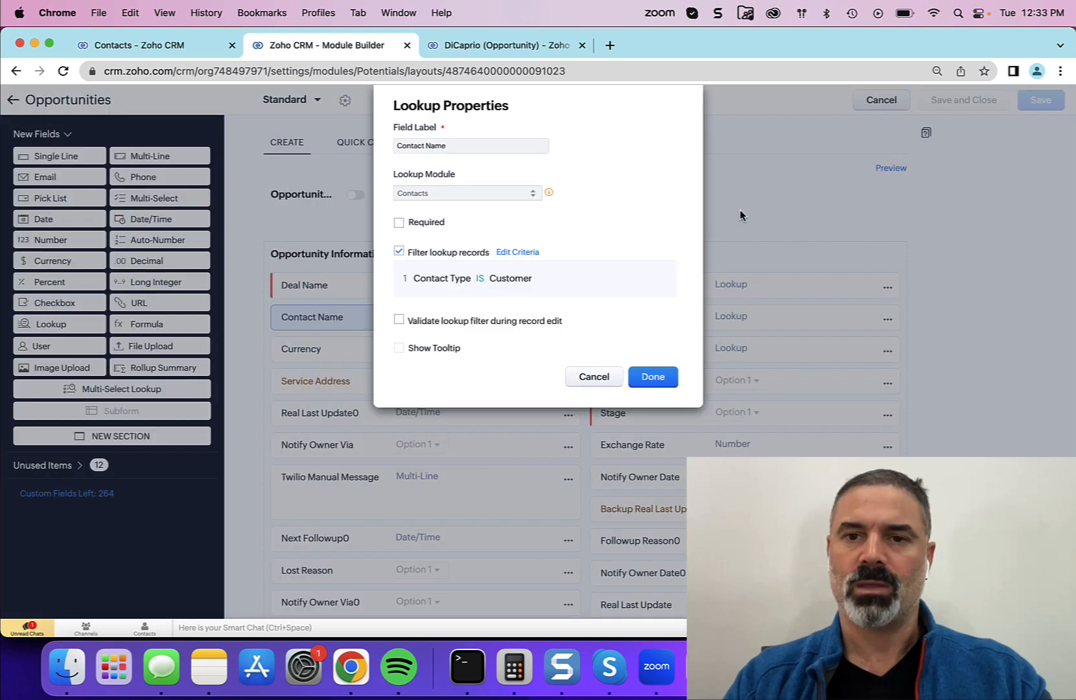
{"action": "left_click", "coordinate": [651, 376]}
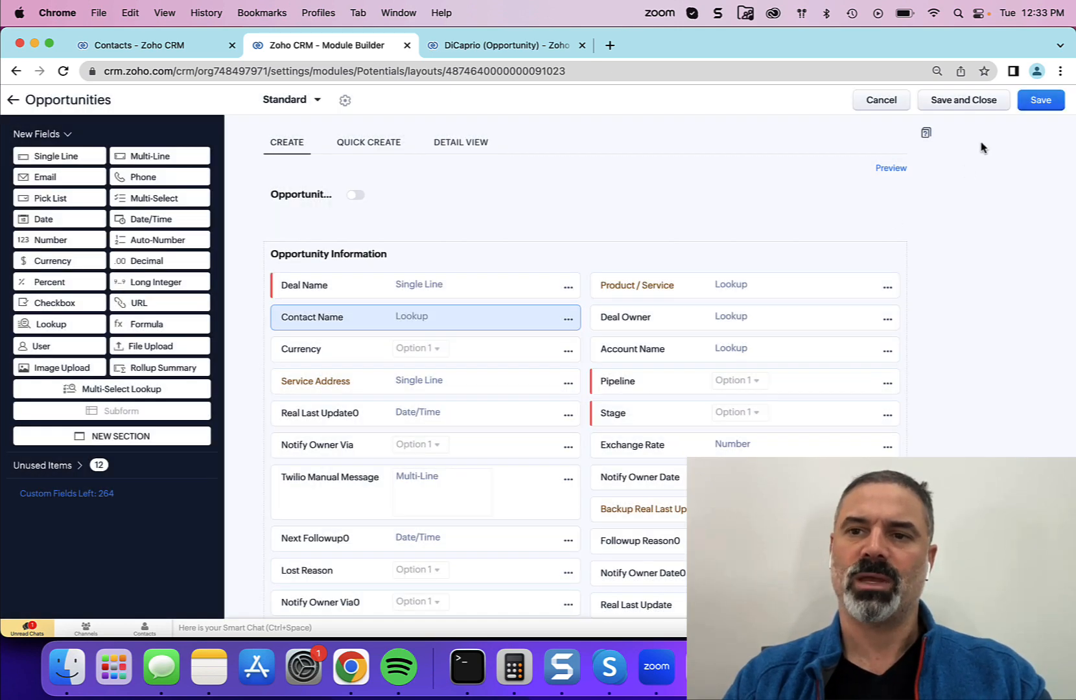
{"action": "left_click", "coordinate": [501, 45]}
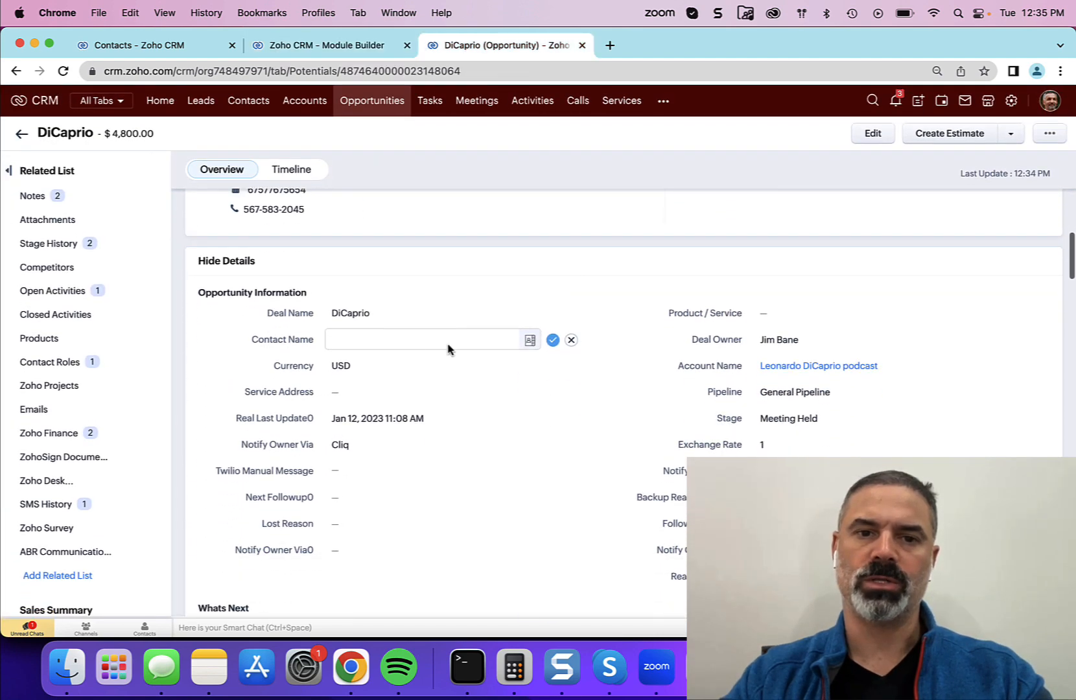
{"action": "left_click", "coordinate": [528, 339]}
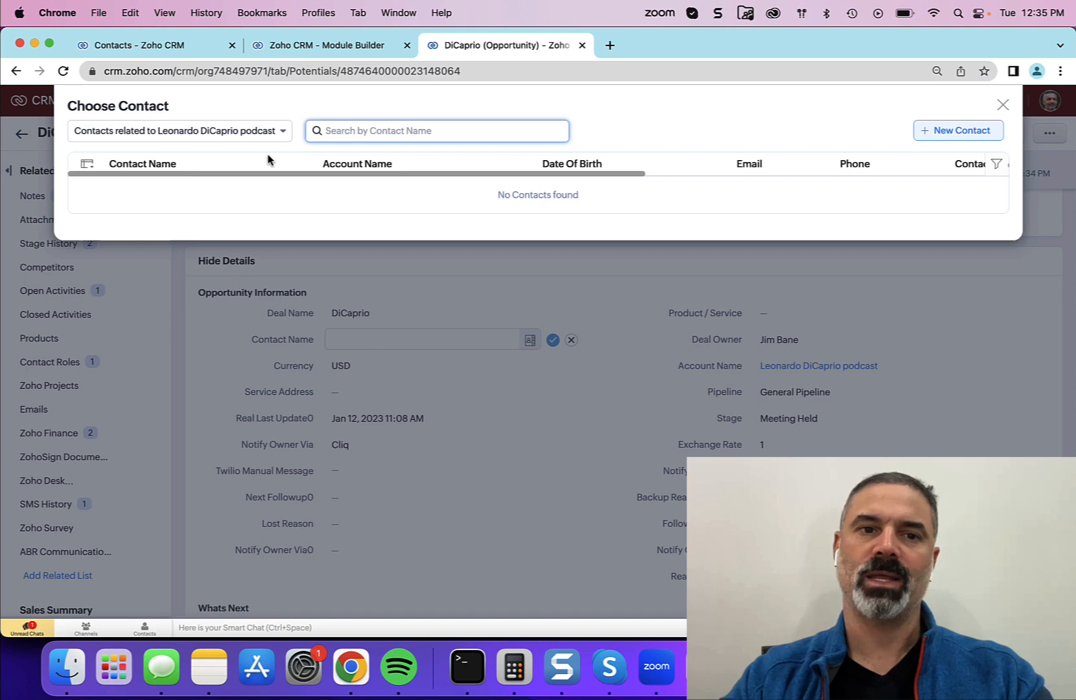
{"action": "left_click", "coordinate": [179, 130]}
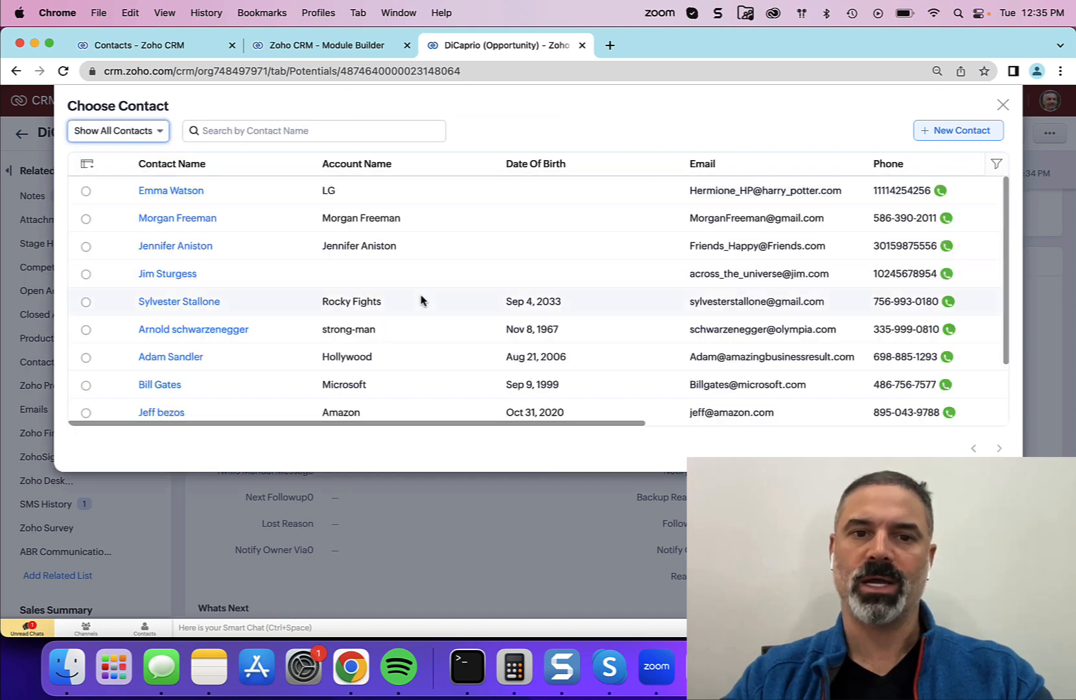
{"action": "mouse_move", "coordinate": [426, 277]}
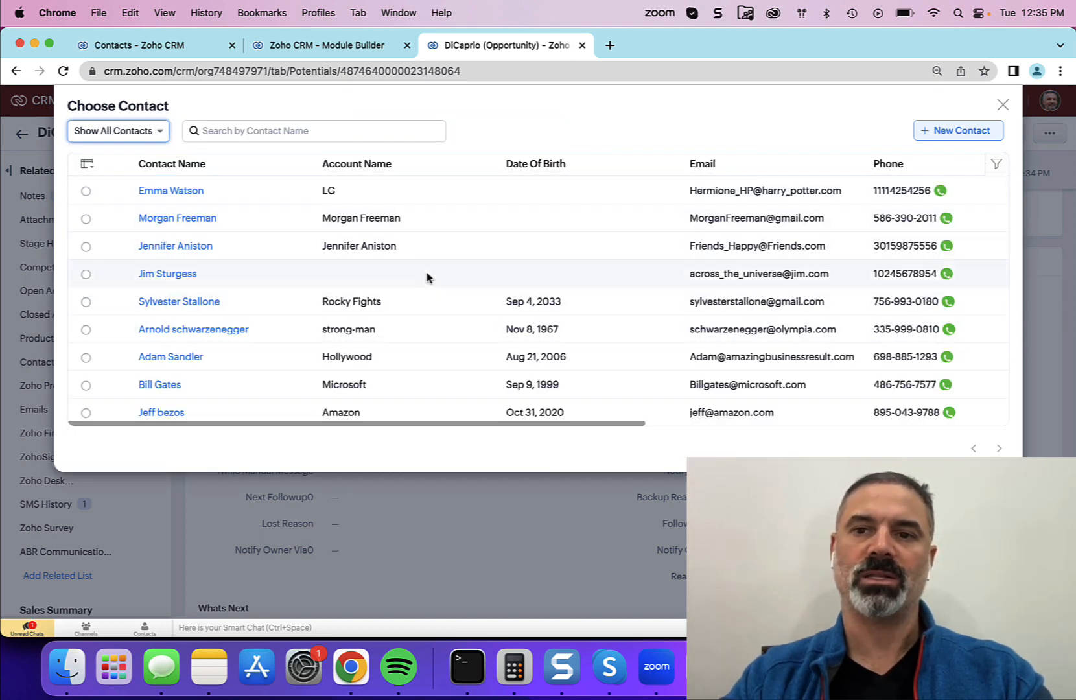
{"action": "scroll", "scroll_direction": "right", "scroll_amount": 3}
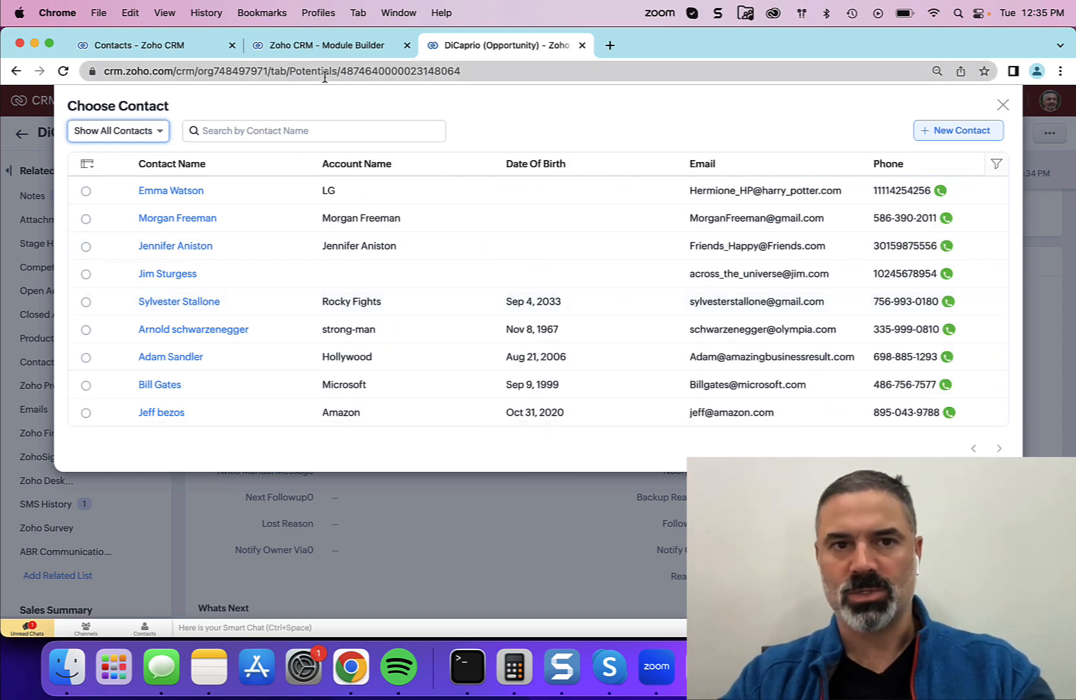
{"action": "left_click", "coordinate": [326, 45]}
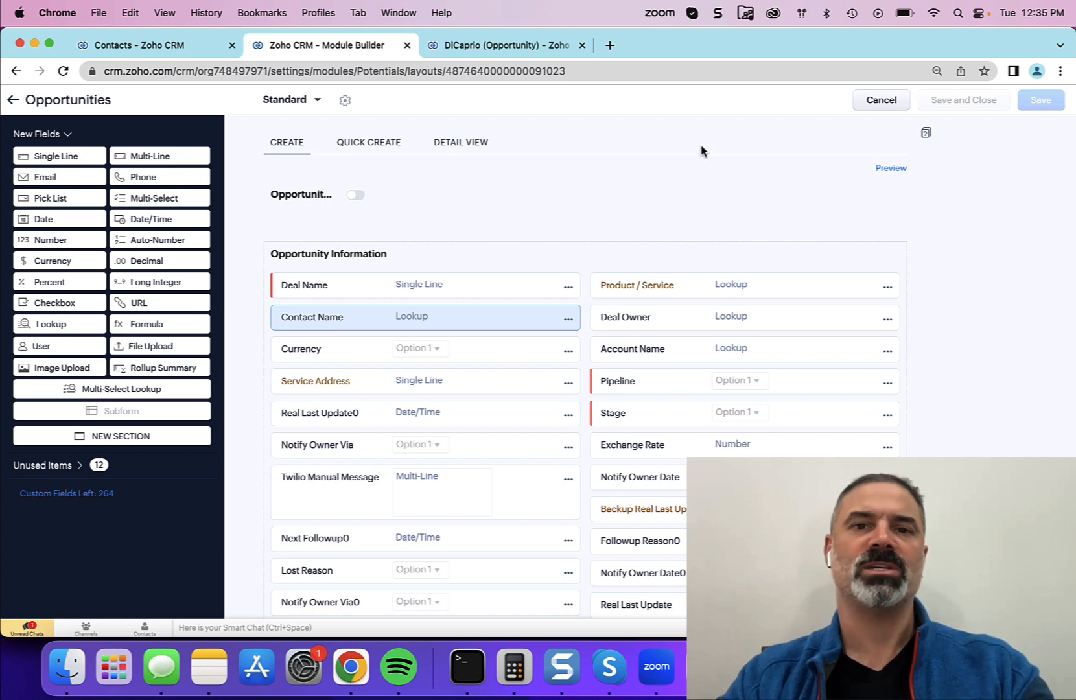